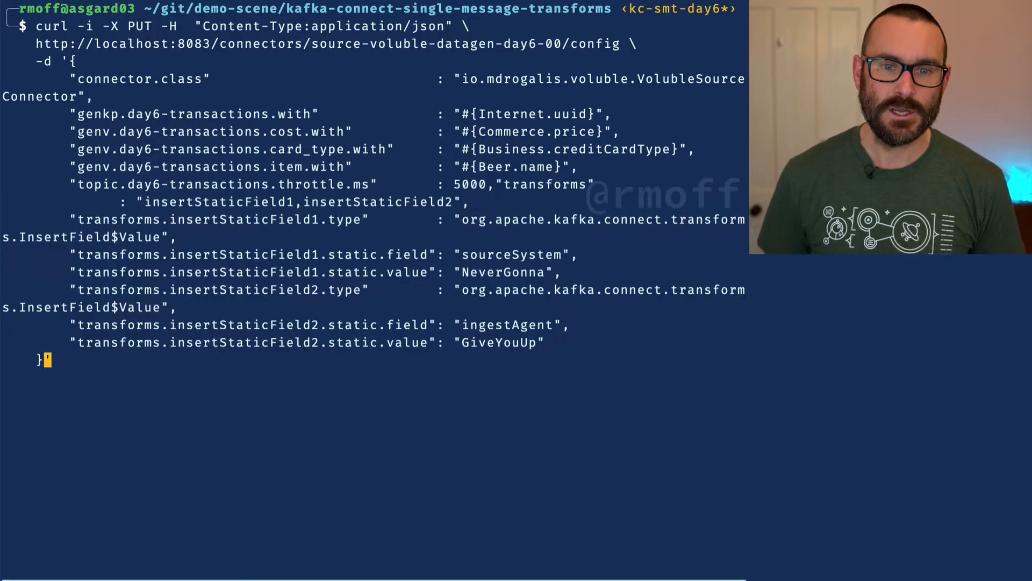
Review the InsertField transforms adding sourceSystem and ingestAgent, then submit the curl PUT for source-voluble-datagen-day6-00
{"action": "double_click", "coordinate": [546, 184]}
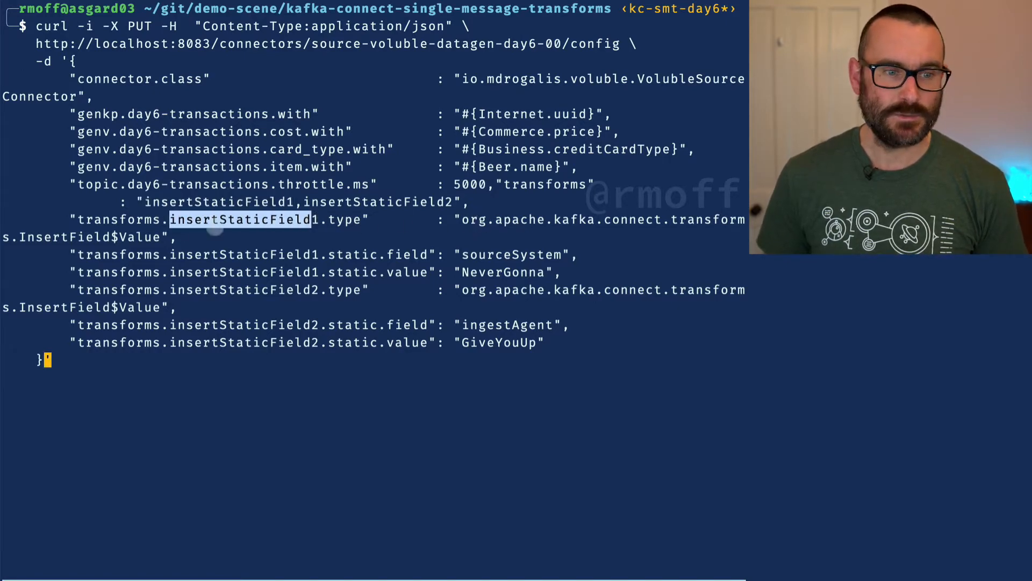
{"action": "double_click", "coordinate": [60, 237]}
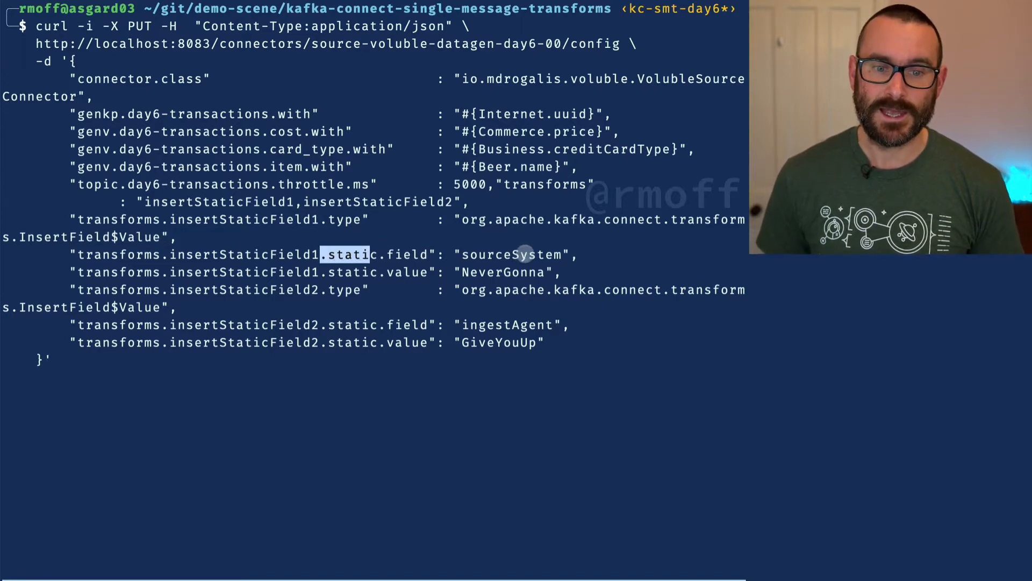
{"action": "double_click", "coordinate": [509, 254]}
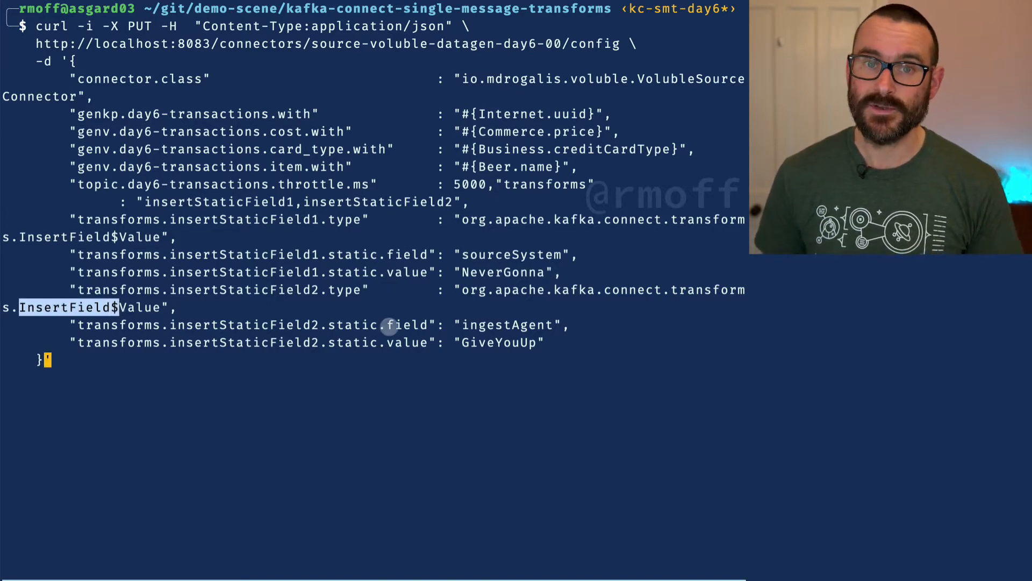
{"action": "double_click", "coordinate": [352, 324]}
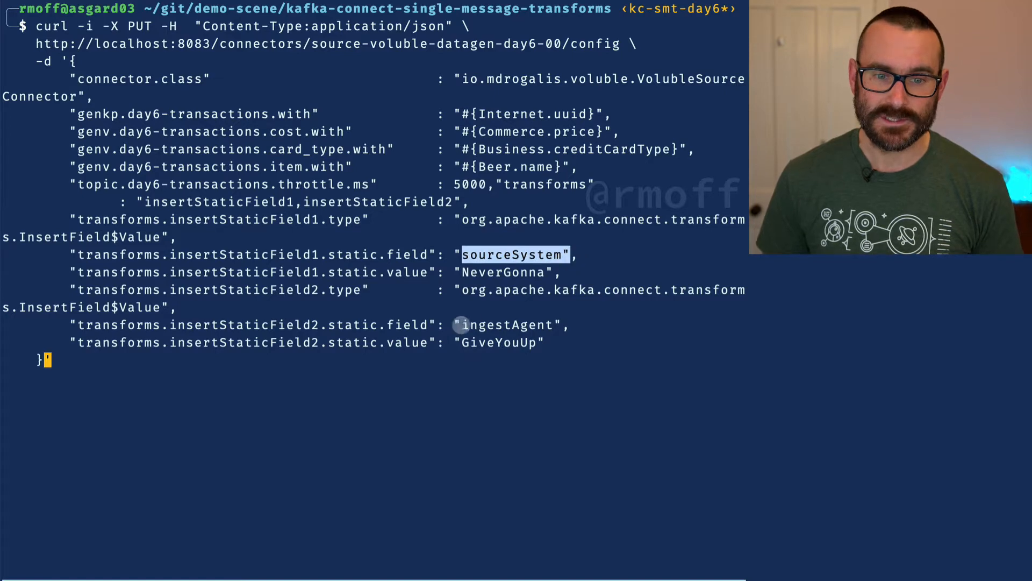
{"action": "double_click", "coordinate": [506, 325]}
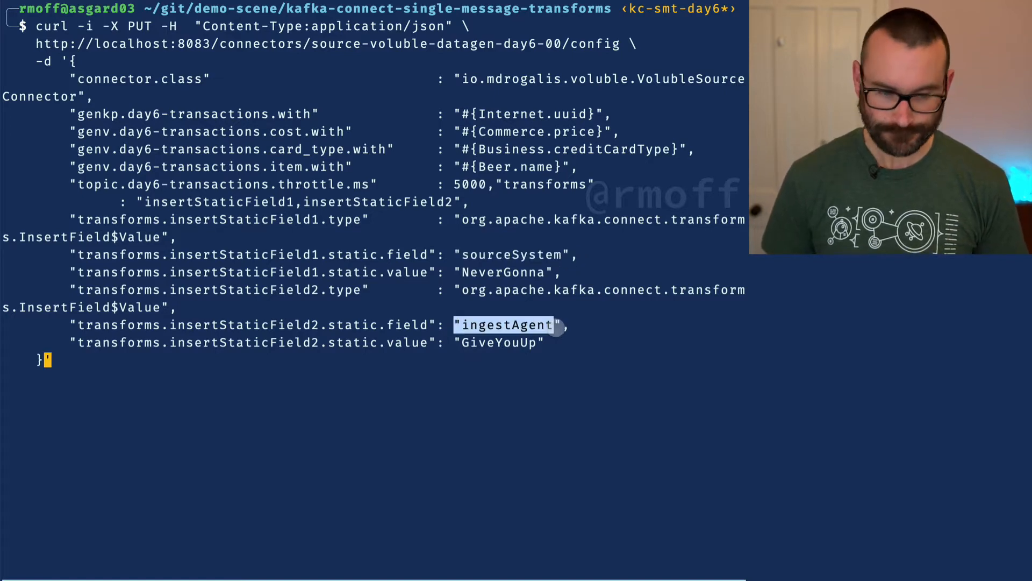
{"action": "key", "text": "Enter"}
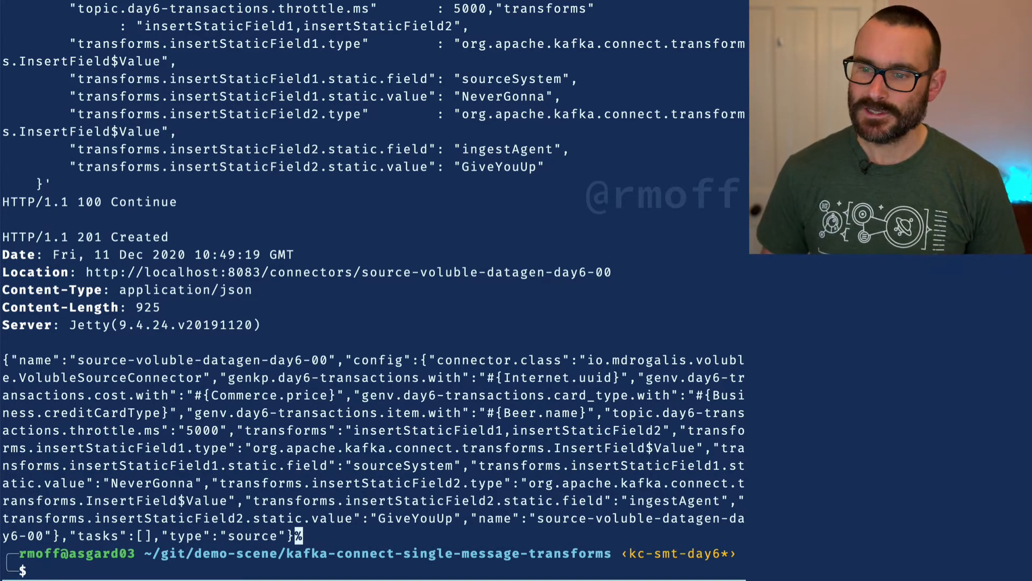
Recall and run the kafkacat -L topic listing and highlight day6-transactions in the output
{"action": "key", "text": "ctrl+r"}
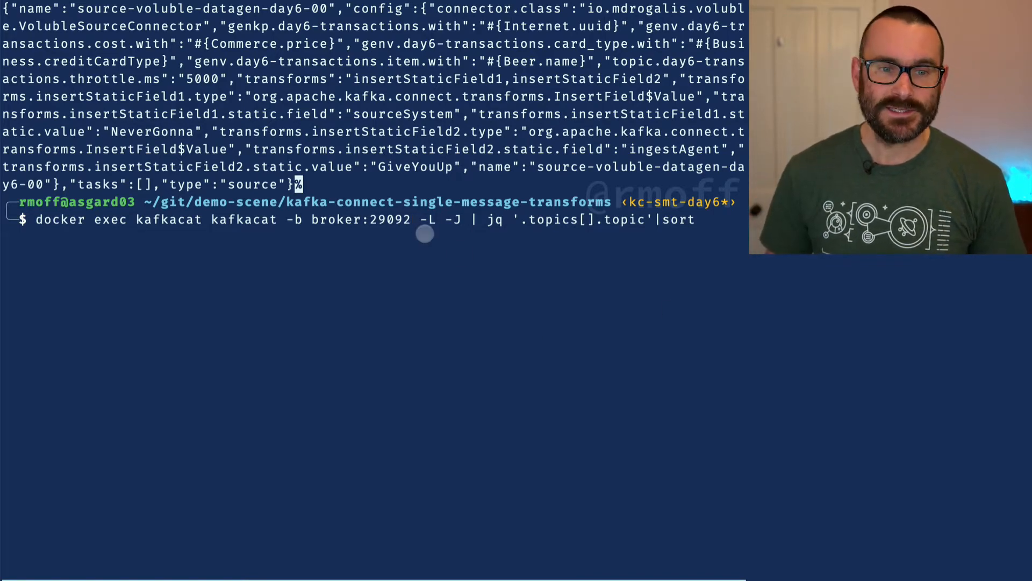
{"action": "double_click", "coordinate": [332, 220]}
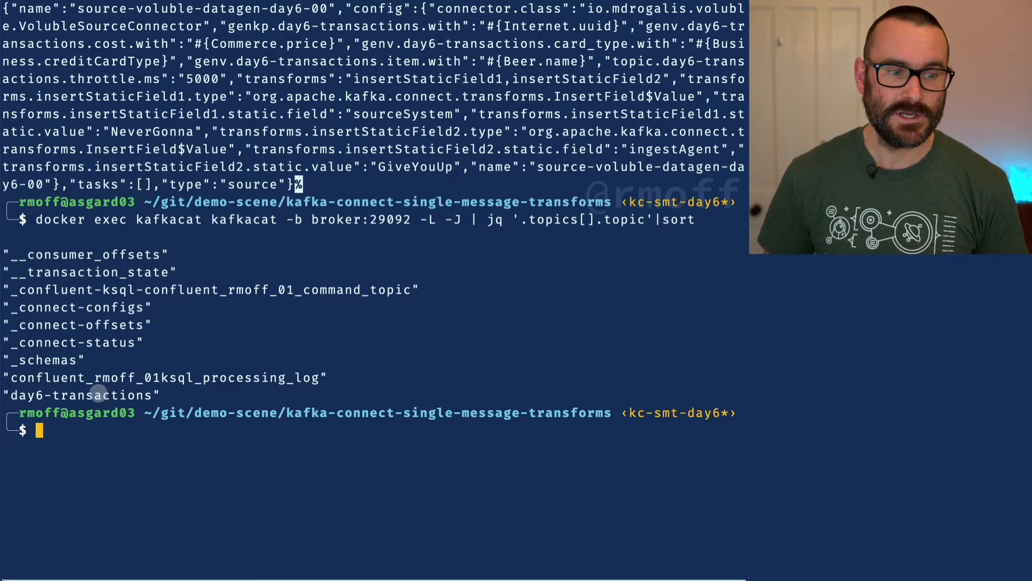
{"action": "double_click", "coordinate": [78, 395]}
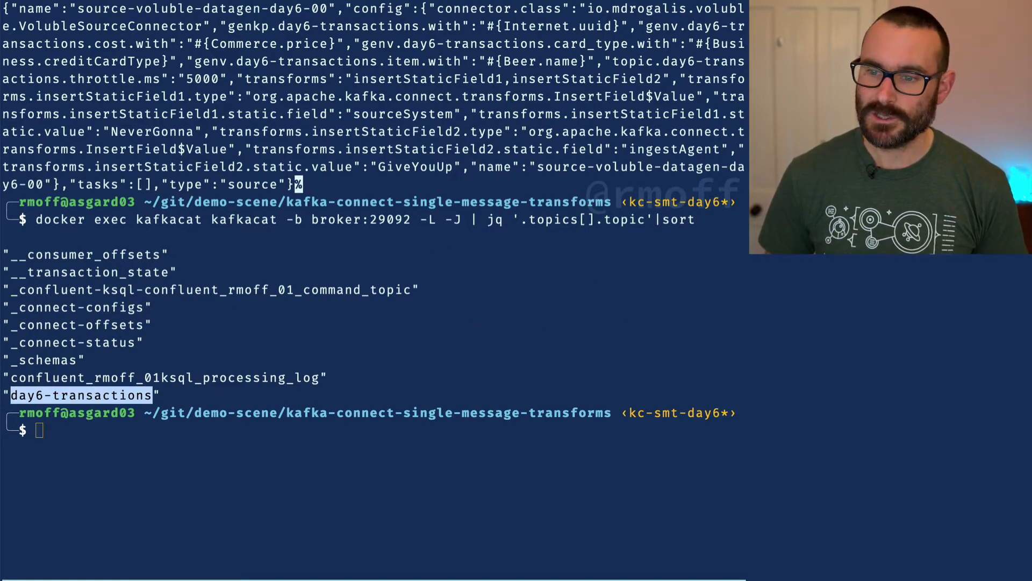
{"action": "key", "text": "ctrl+r"}
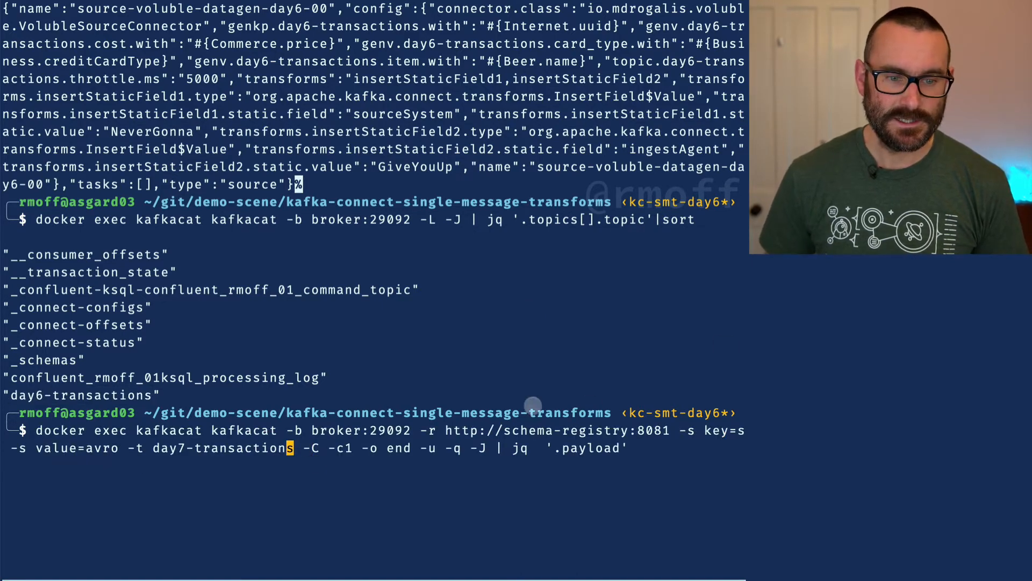
Consume day6-transactions from the beginning with jq '.payload' and inspect the sourceSystem and ingestAgent values
{"action": "left_click_drag", "start_coordinate": [285, 430], "coordinate": [395, 430]}
{"action": "type", "text": "6"}
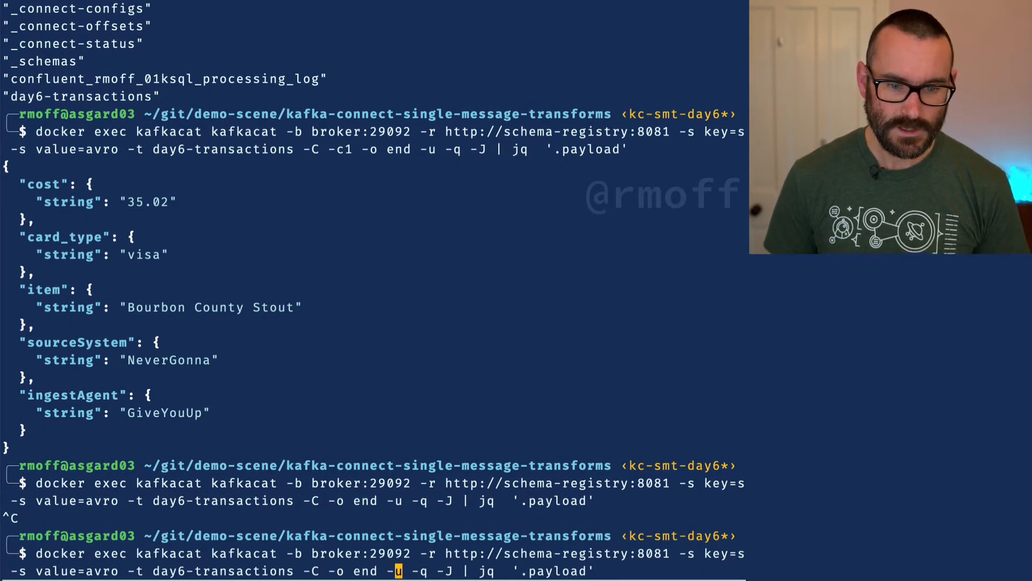
{"action": "type", "text": "begin"}
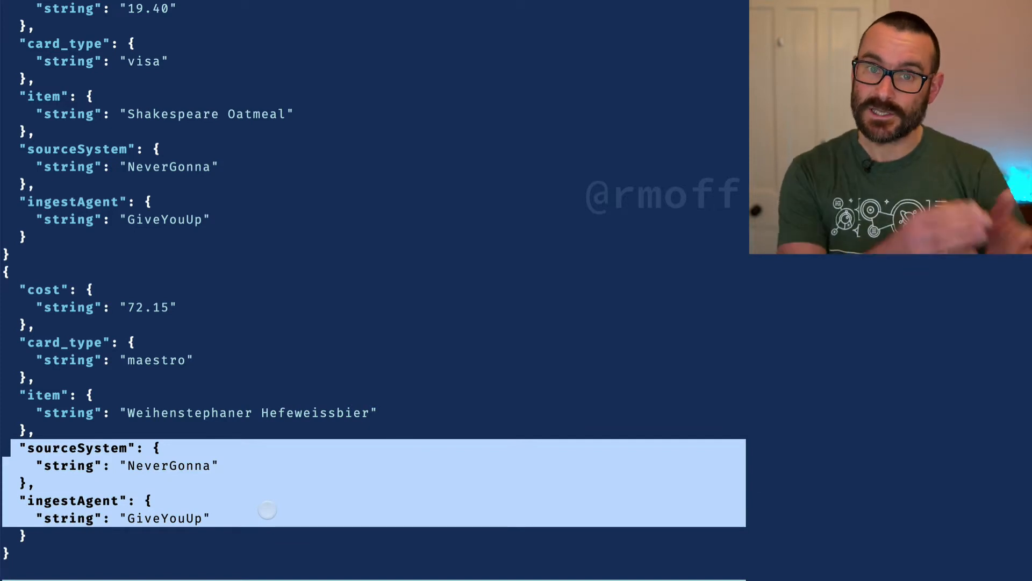
{"action": "scroll", "scroll_direction": "down", "scroll_amount": 3}
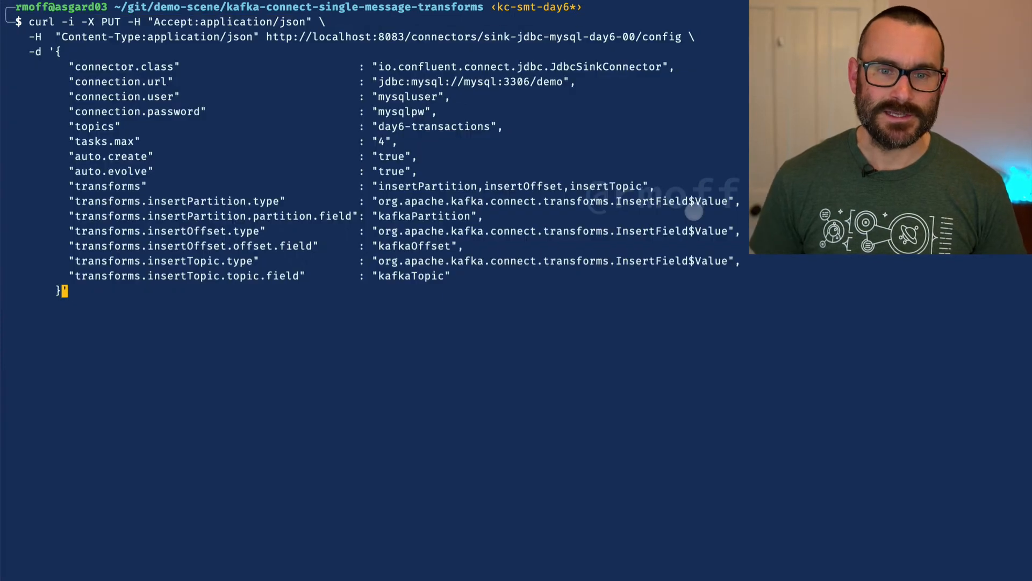
Review the JDBC sink's insertPartition, insertOffset and insertTopic InsertField transform settings before creating it
{"action": "double_click", "coordinate": [108, 186]}
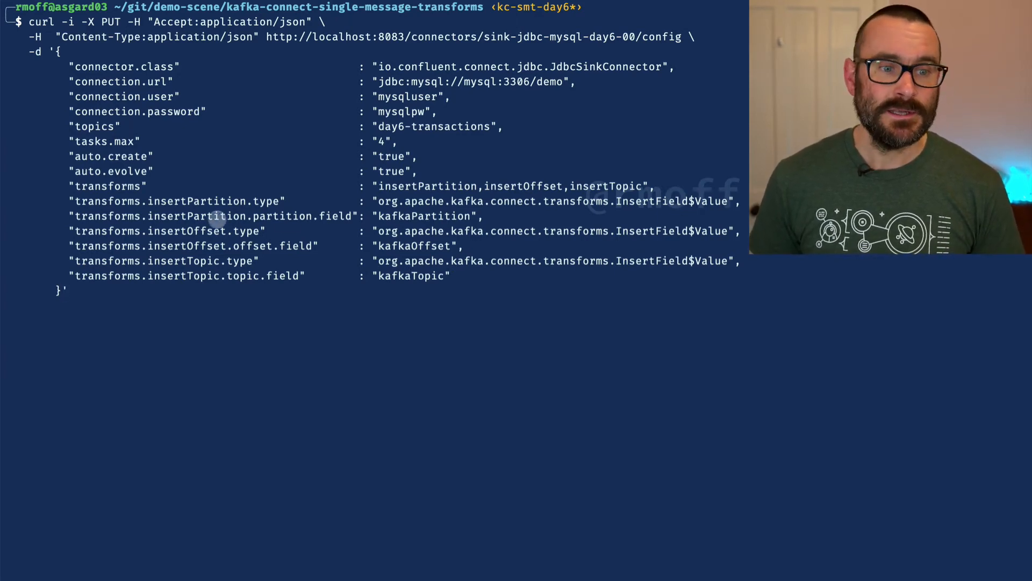
{"action": "double_click", "coordinate": [151, 216]}
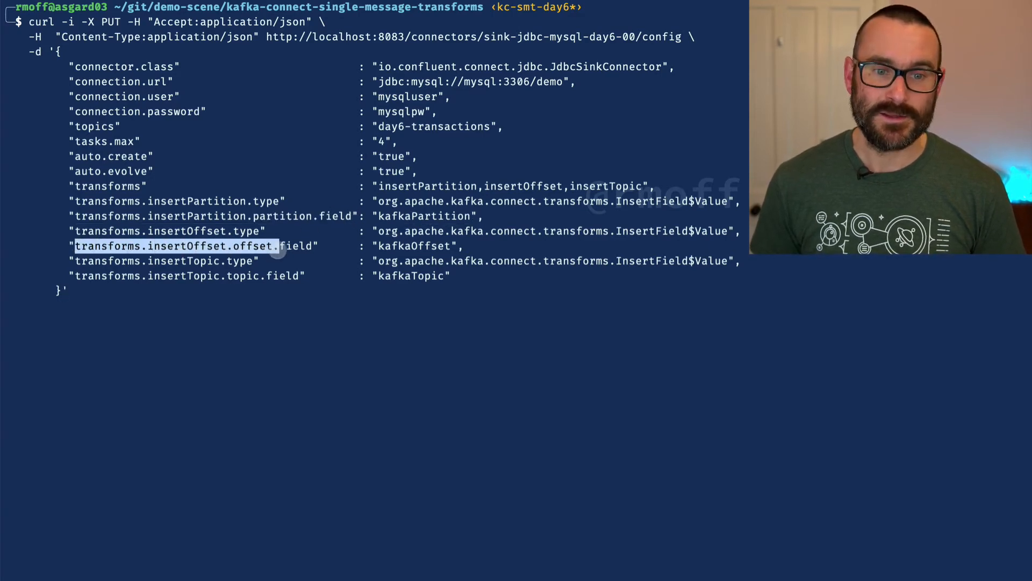
{"action": "double_click", "coordinate": [246, 277]}
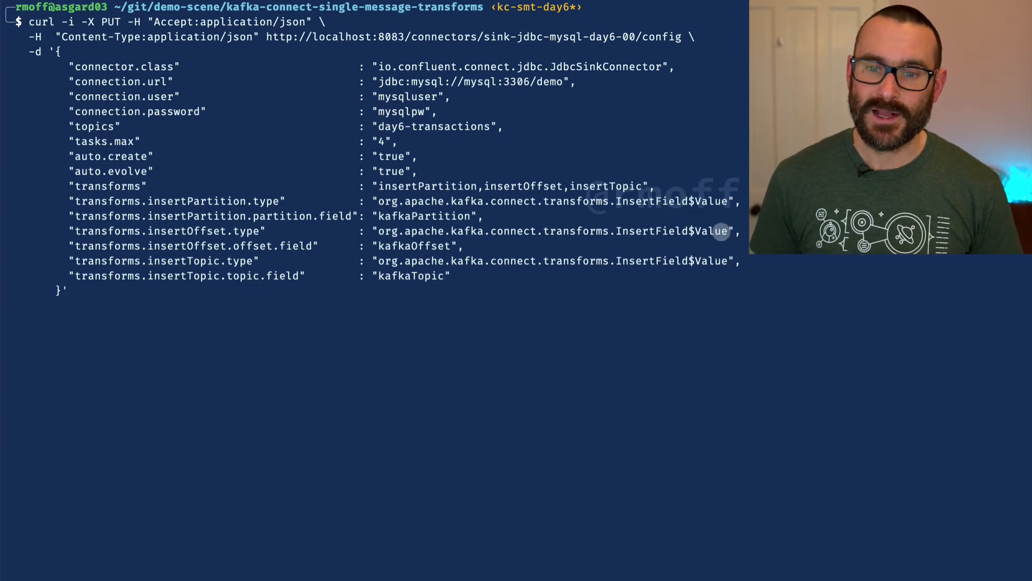
{"action": "double_click", "coordinate": [711, 231]}
{"action": "type", "text": "sor"}
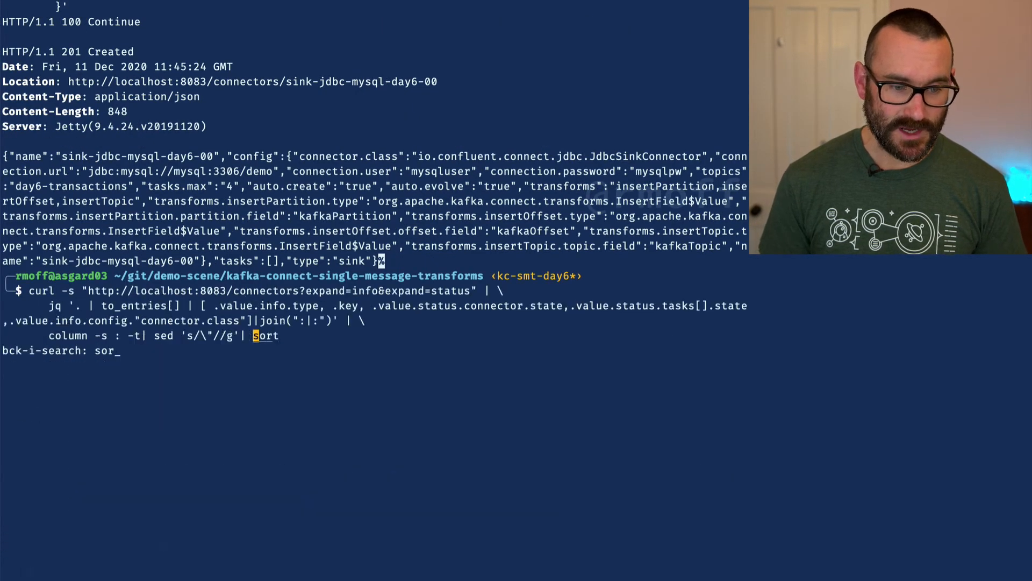
Run the connector status command, highlight the sink's RUNNING states, and clear the screen
{"action": "key", "text": "Enter"}
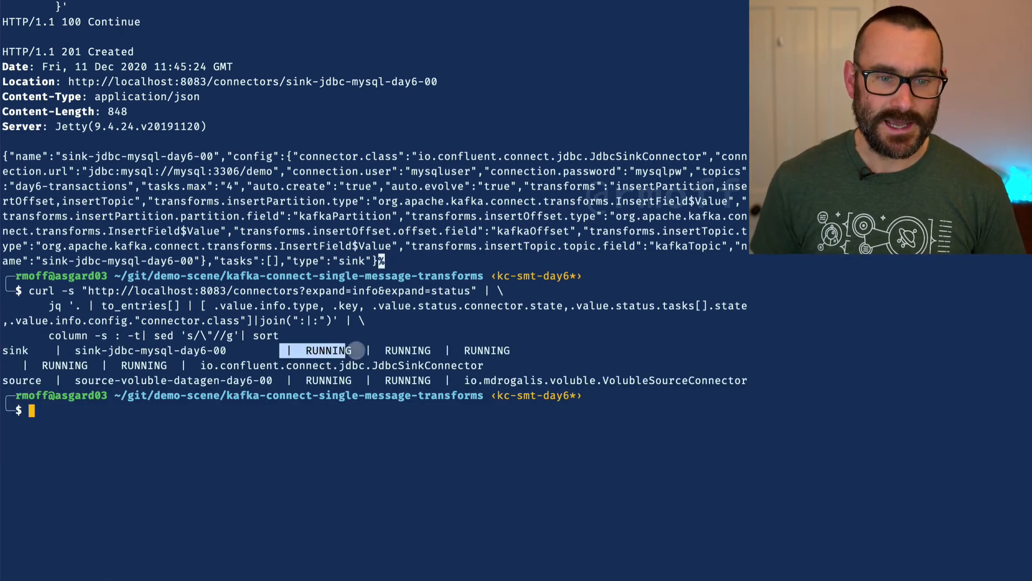
{"action": "left_click_drag", "start_coordinate": [355, 350], "coordinate": [183, 365]}
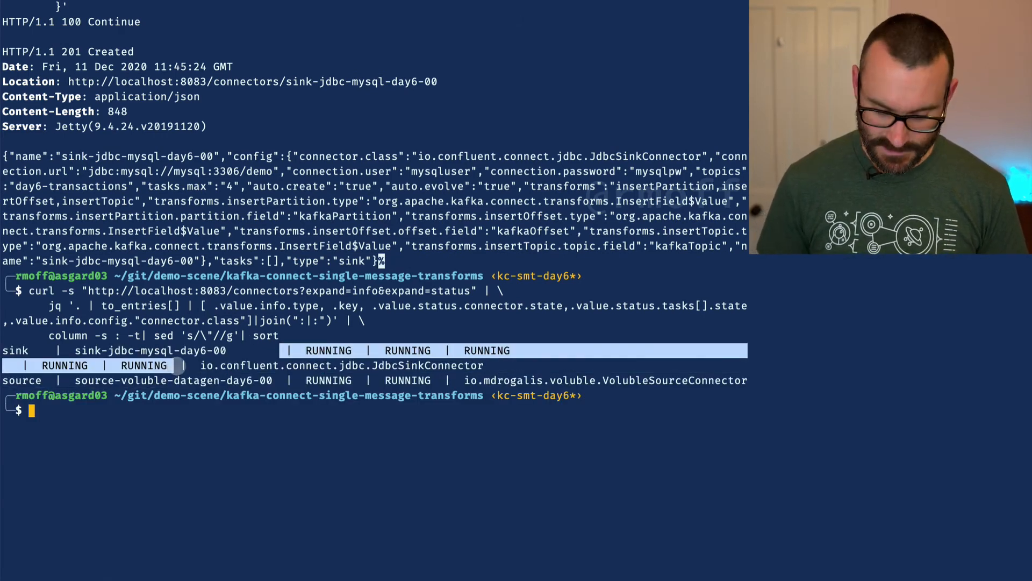
{"action": "type", "text": "clear"}
{"action": "type", "text": "show tables;"}
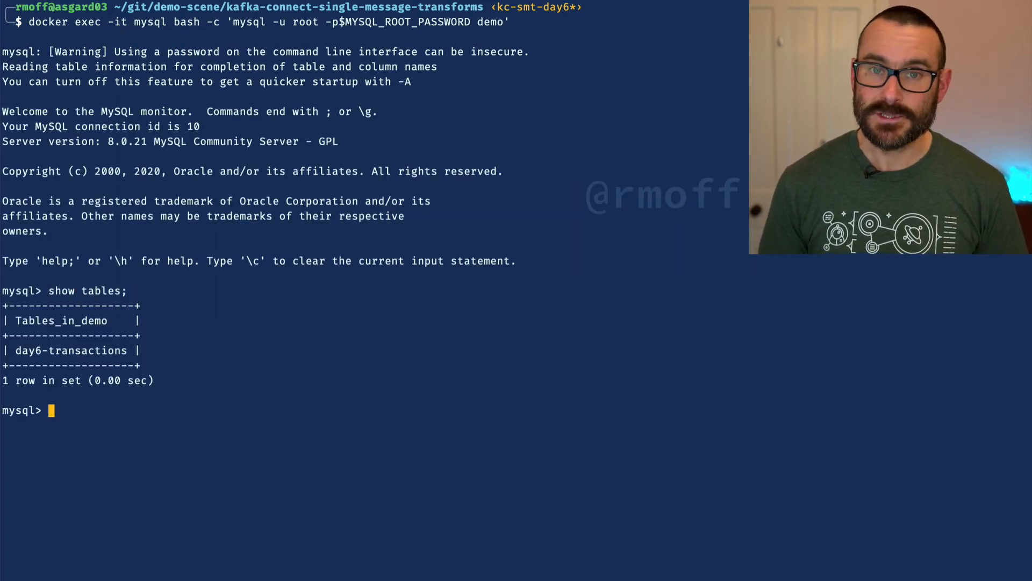
Describe `day6-transactions` in MySQL, then begin a select of kafka fields, cost and card_type from the table
{"action": "type", "text": "describe `day6-transactions`;"}
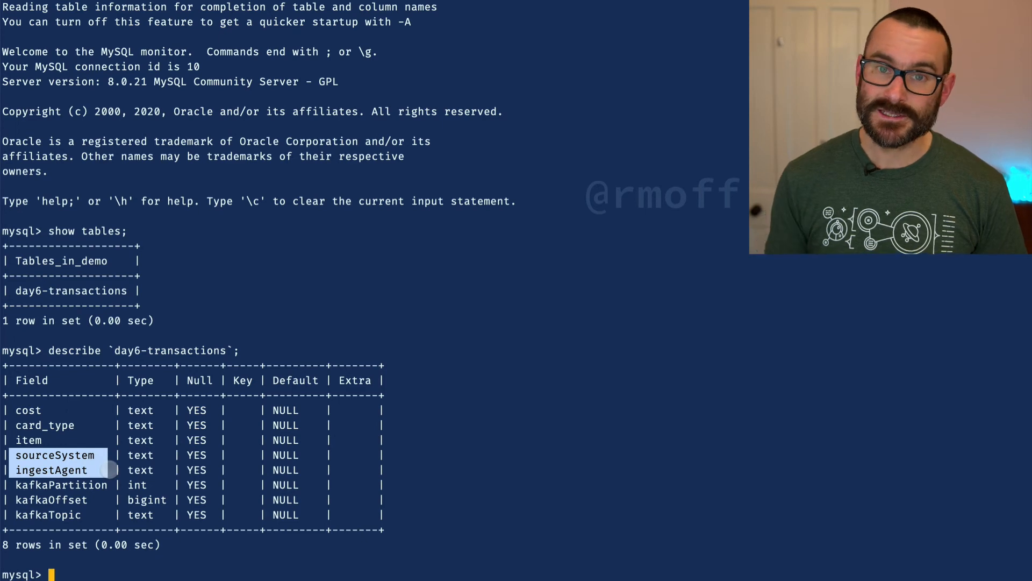
{"action": "mouse_move", "coordinate": [89, 500]}
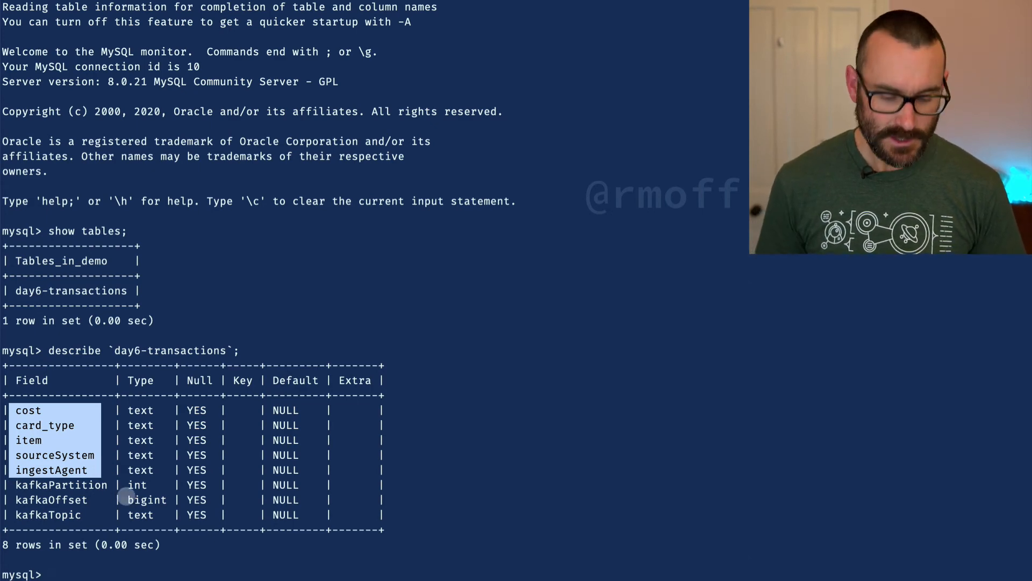
{"action": "type", "text": "select"}
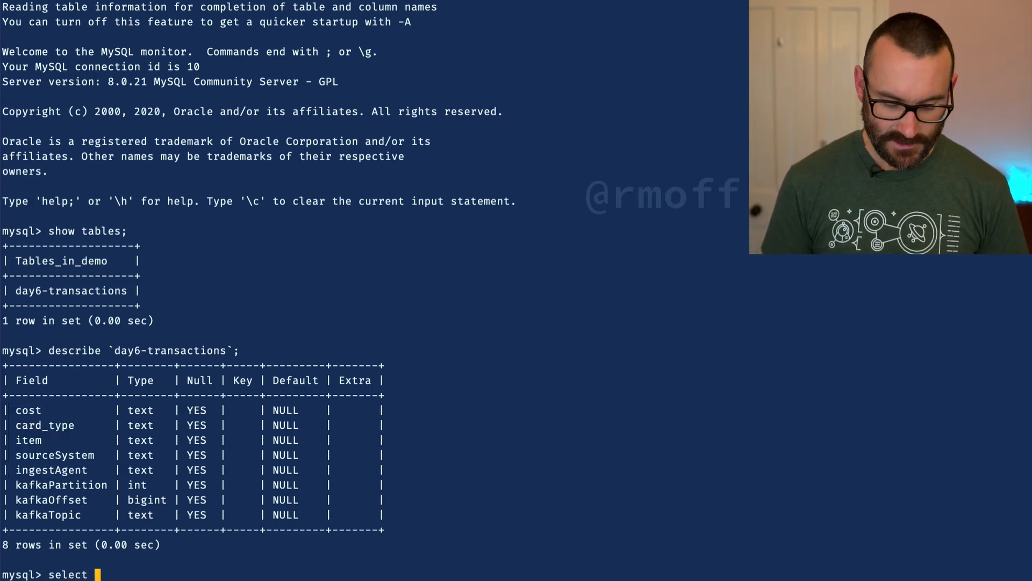
{"action": "type", "text": "kafkaOffset ,"}
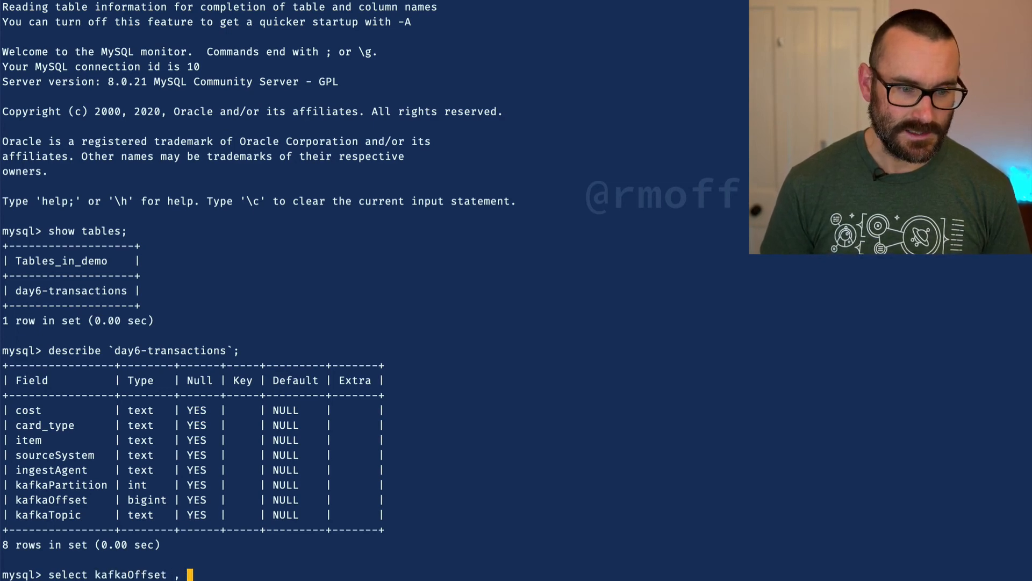
{"action": "type", "text": "cost, card_type"}
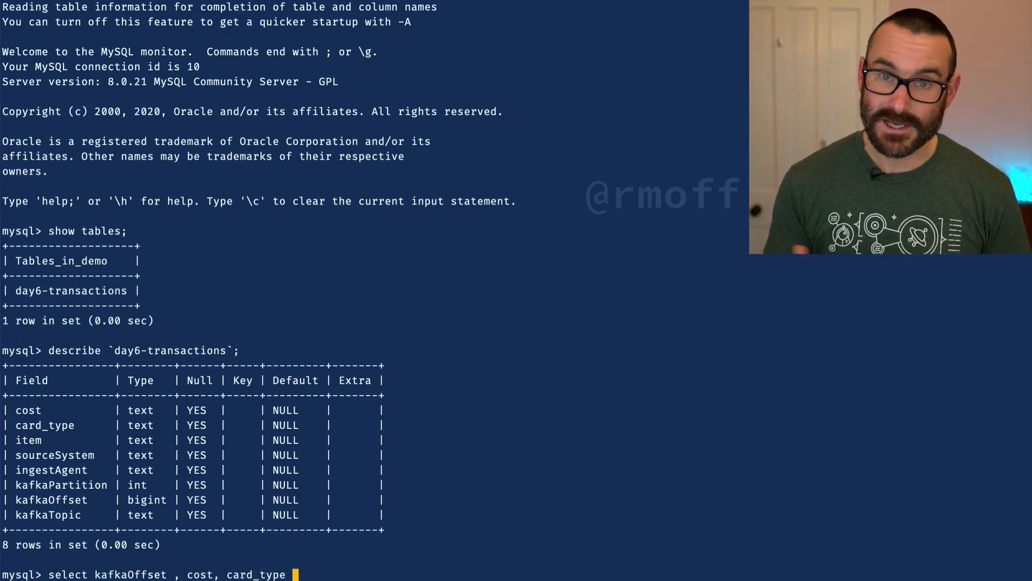
{"action": "type", "text": "from `da"}
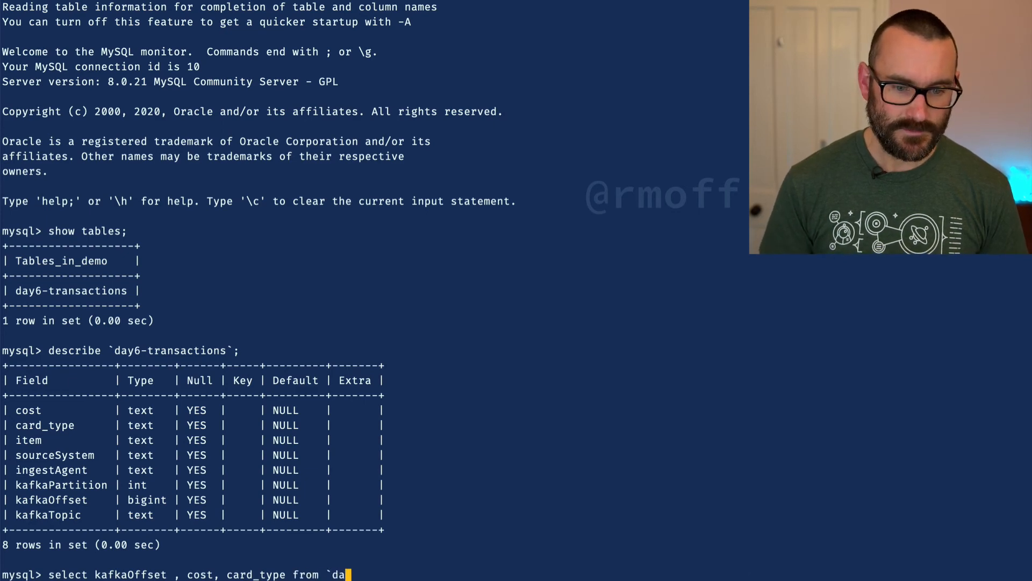